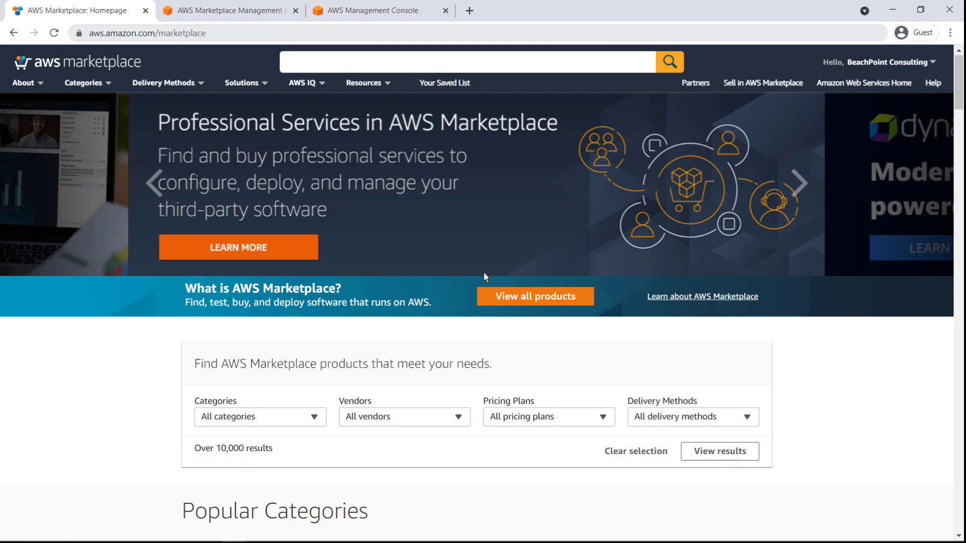
Browse the Marketplace Categories menu and its Professional Services entries: Assessments, Implementation, Training.
{"action": "left_click", "coordinate": [83, 82]}
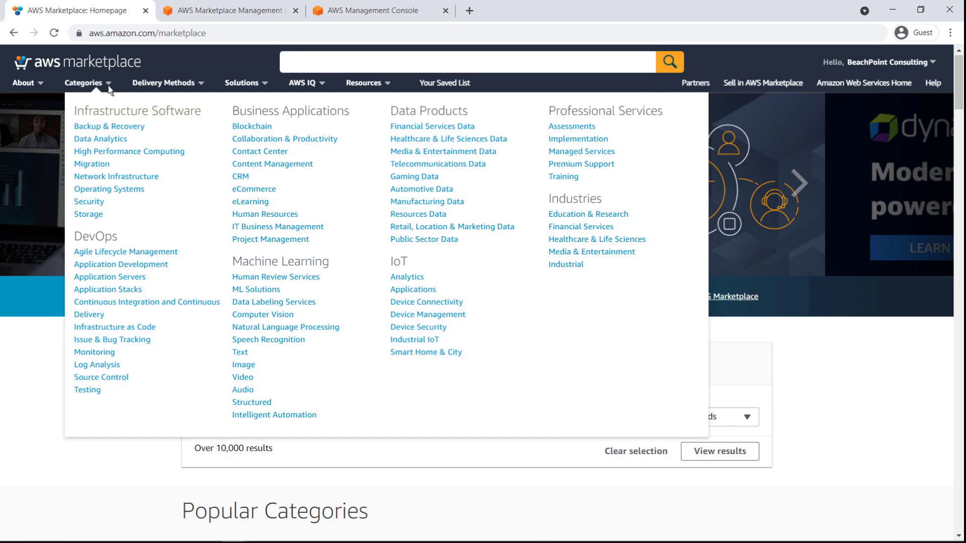
{"action": "left_click", "coordinate": [379, 11]}
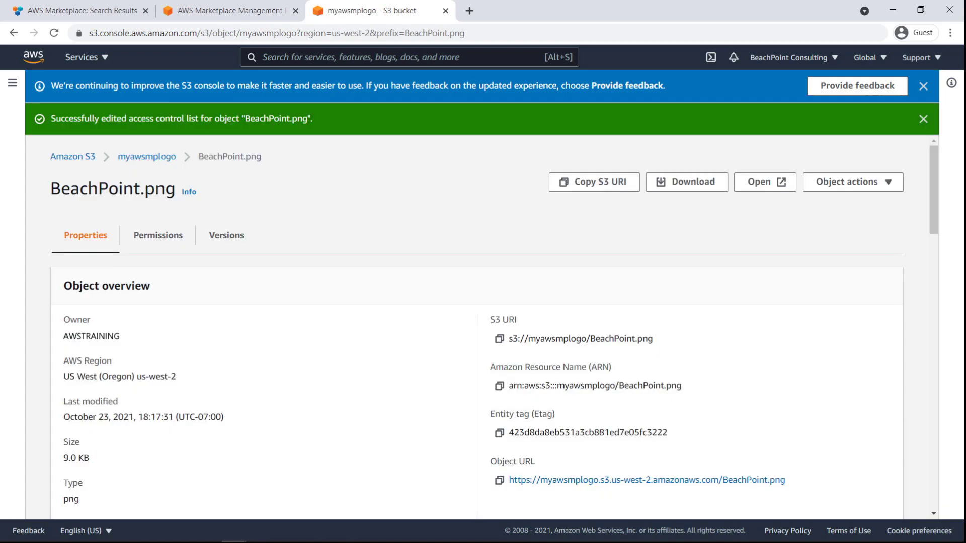
Copy the public Object URL of BeachPoint.png from the myawsmplogo bucket.
{"action": "left_click", "coordinate": [229, 10]}
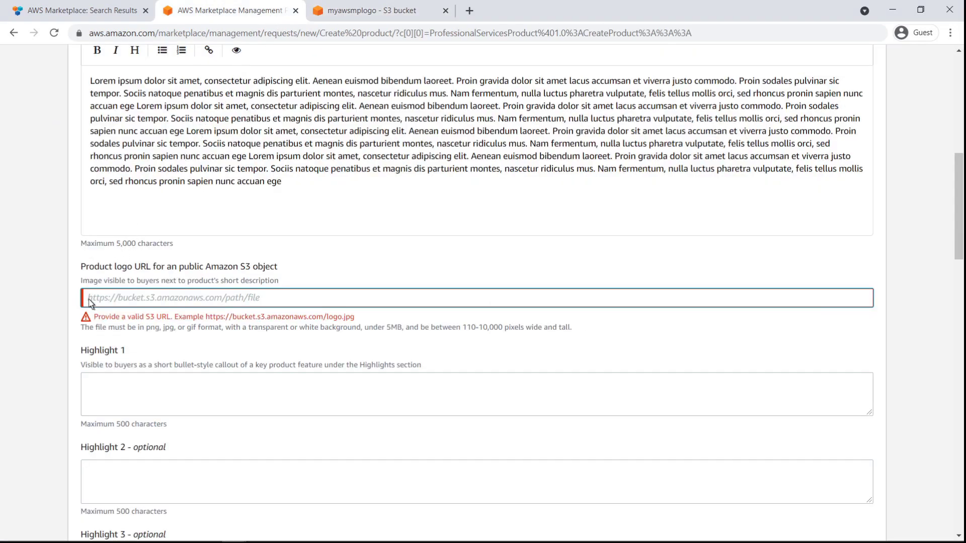
Enter the BeachPoint.png S3 logo URL and 'Lorem ipsum dolor sit amet' highlight text.
{"action": "type", "text": "https://myawsmplogo.s3.us-west-2.amazonaws.com/BeachPoint.png"}
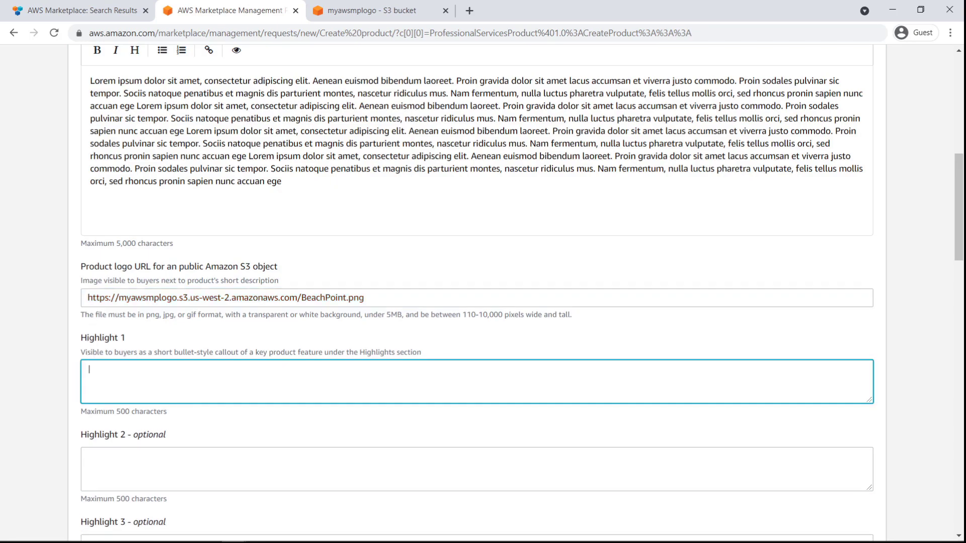
{"action": "type", "text": "Lorem ipsum dolor sit amet"}
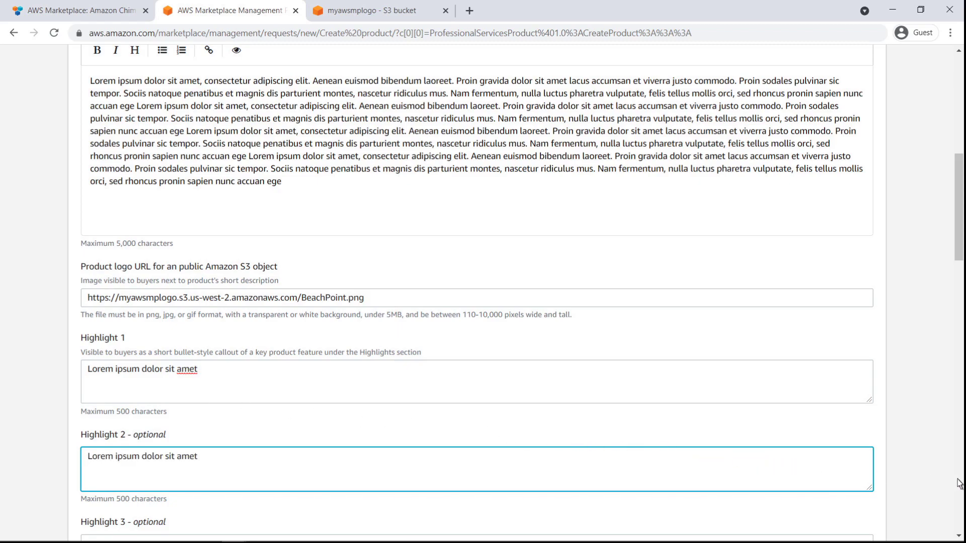
{"action": "scroll", "scroll_direction": "down", "scroll_amount": 3}
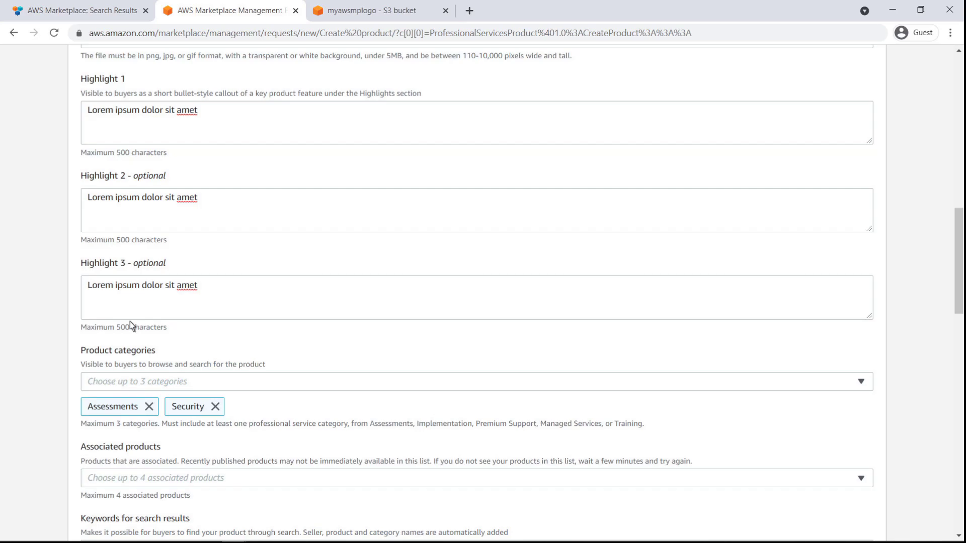
Edit the support contact details under Support information.
{"action": "scroll", "scroll_direction": "down", "scroll_amount": 3}
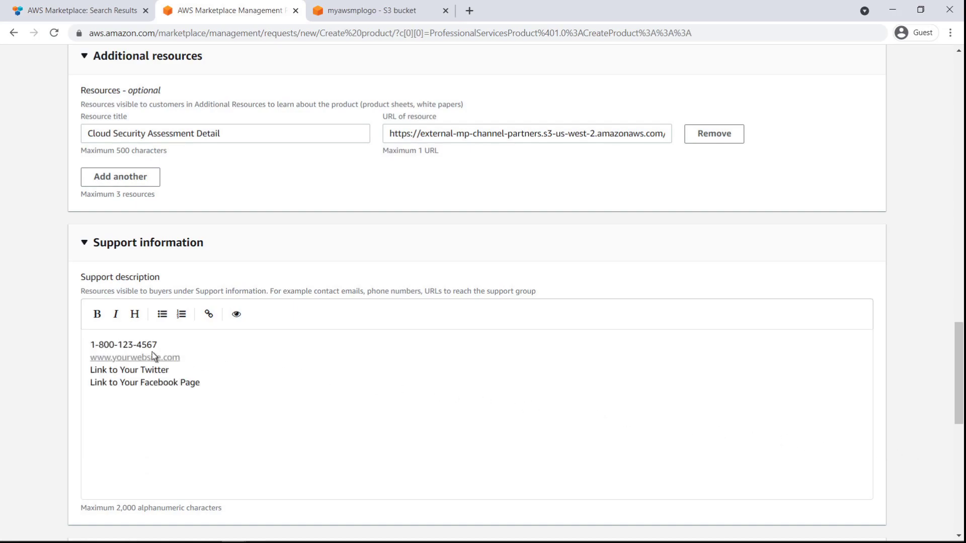
{"action": "left_click", "coordinate": [135, 85]}
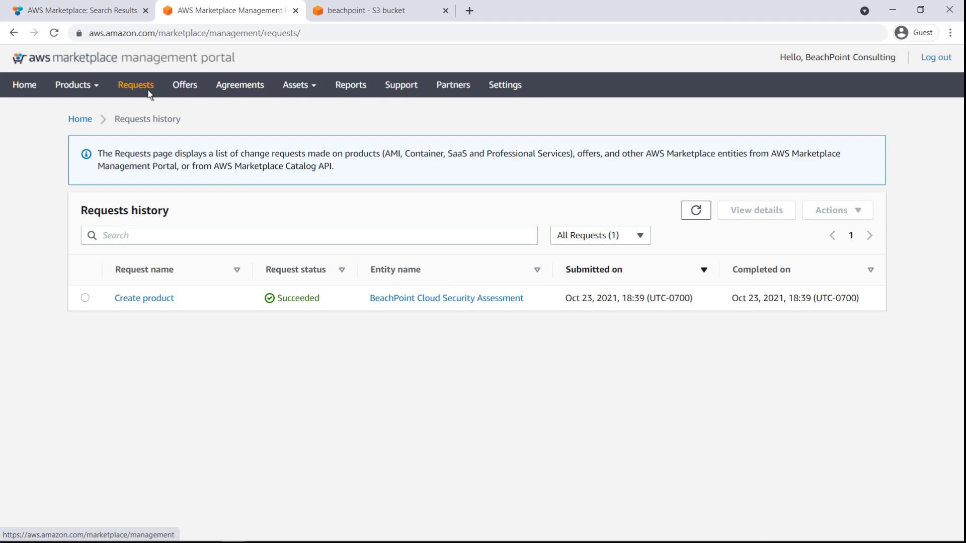
Open the BeachPoint Cloud Security Assessment product page and its public Marketplace listing.
{"action": "left_click", "coordinate": [445, 298]}
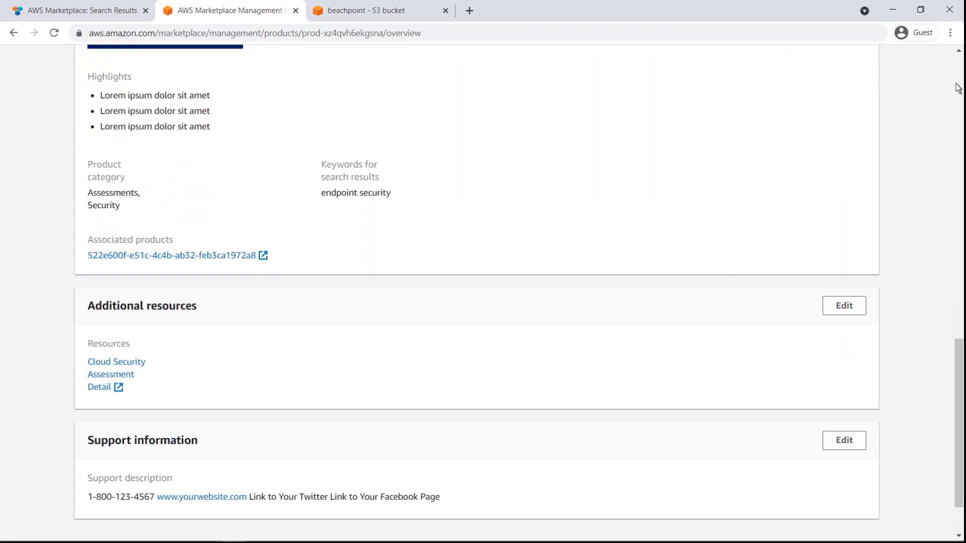
{"action": "scroll", "scroll_direction": "up", "scroll_amount": 3}
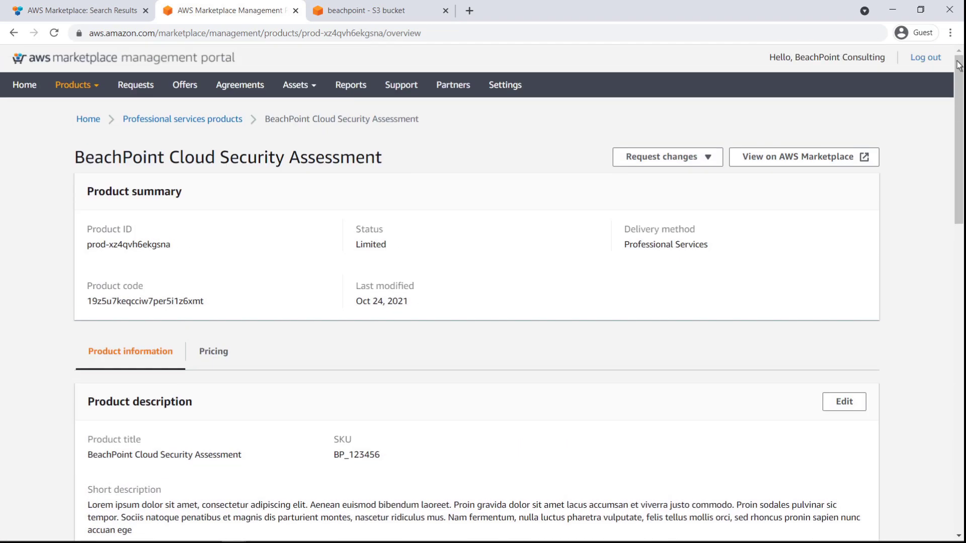
{"action": "left_click", "coordinate": [803, 156]}
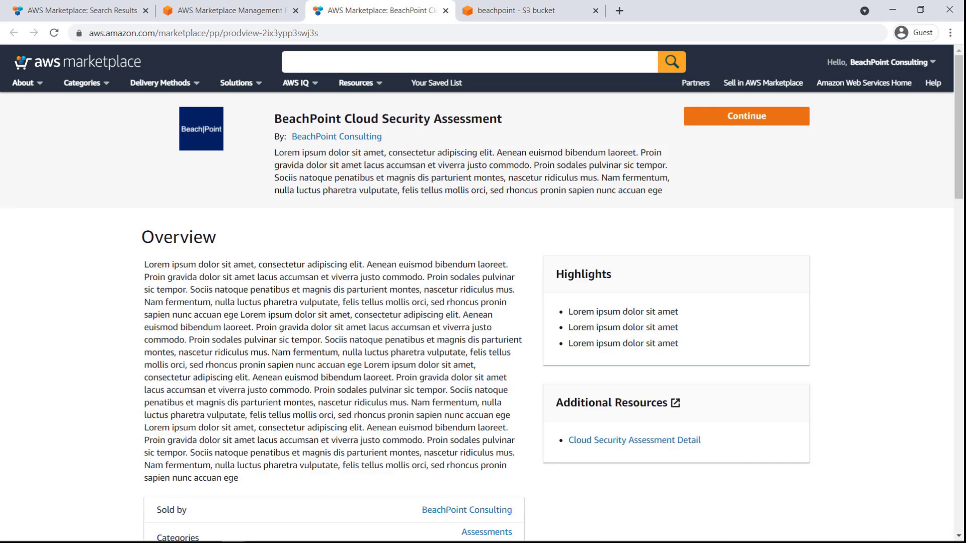
Return from the public listing to the BeachPoint product page in the portal.
{"action": "left_click", "coordinate": [228, 11]}
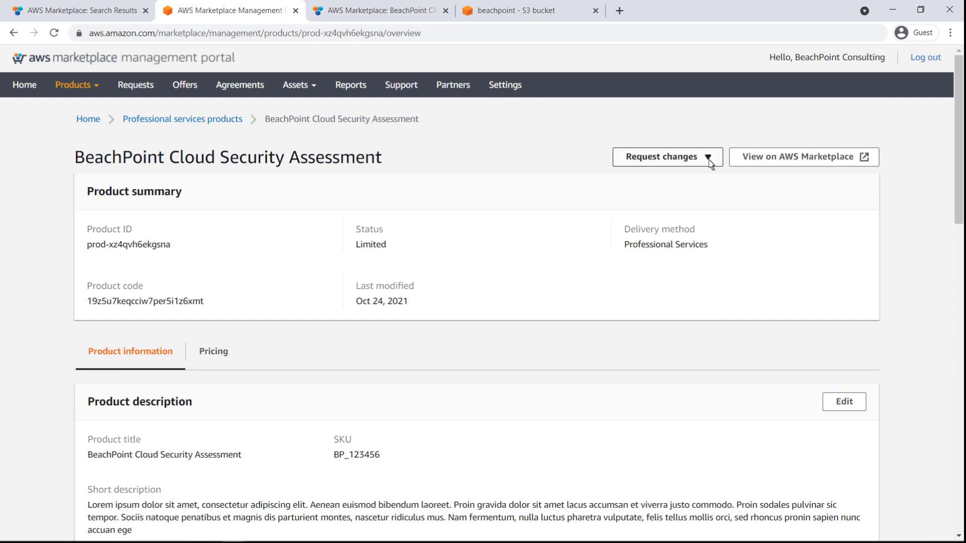
Show the Request changes options for BeachPoint Cloud Security Assessment.
{"action": "left_click", "coordinate": [667, 156]}
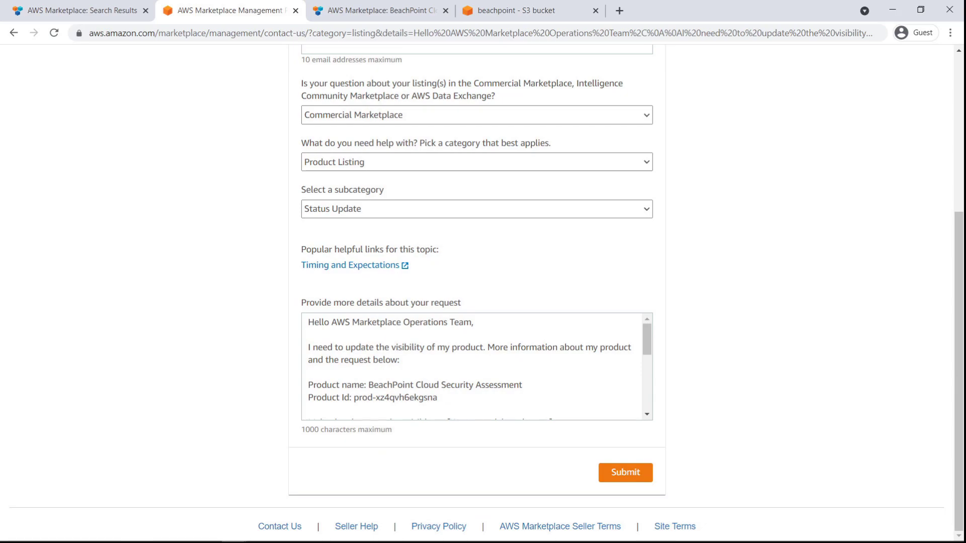